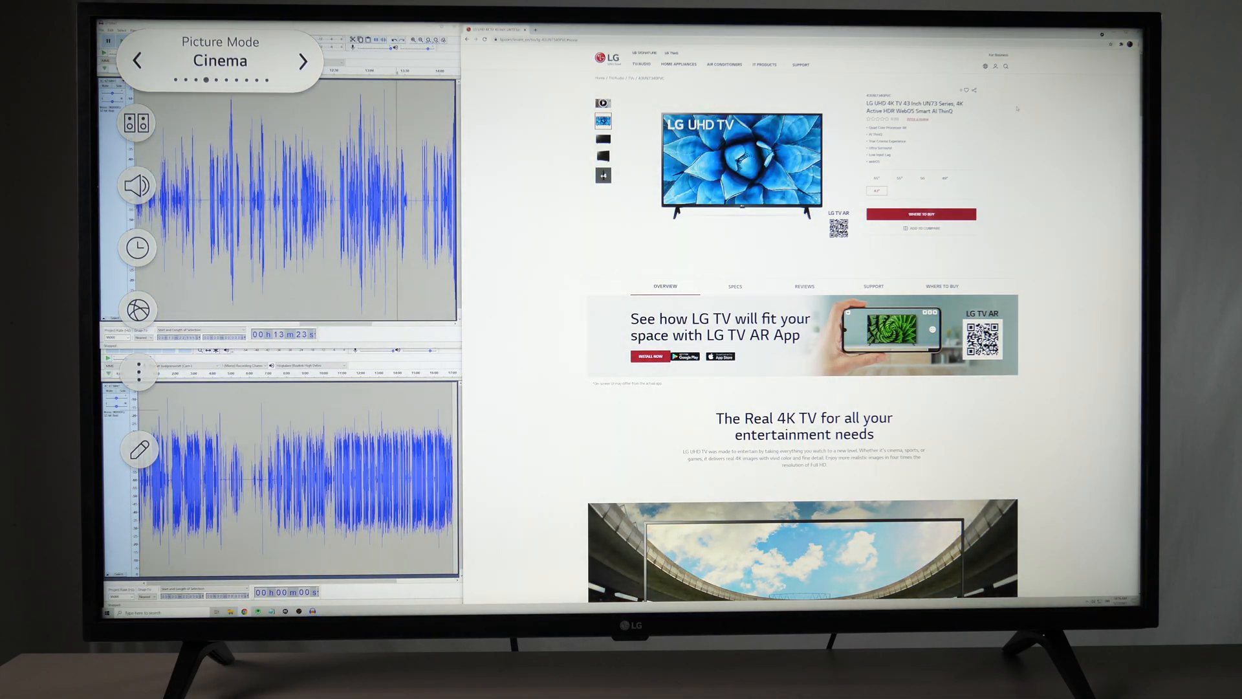
# Step: Cycle the Picture Mode quick setting from Cinema through Sports to Game
pyautogui.click(303, 61)
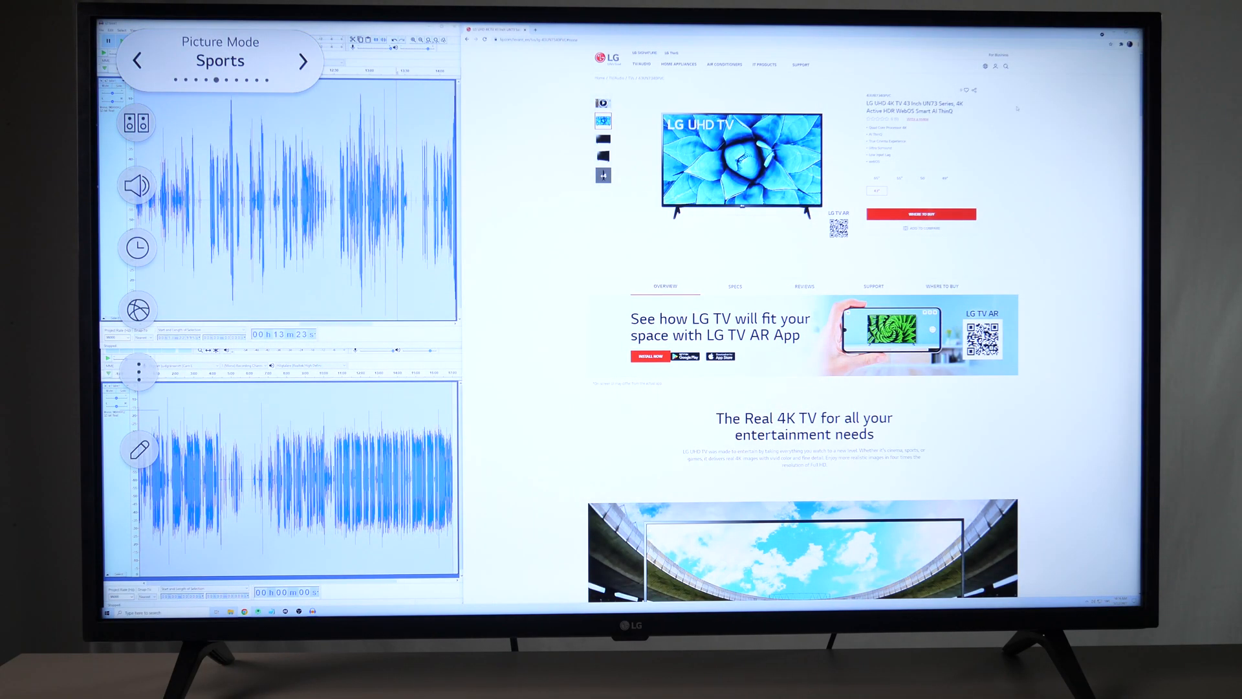
pyautogui.click(303, 61)
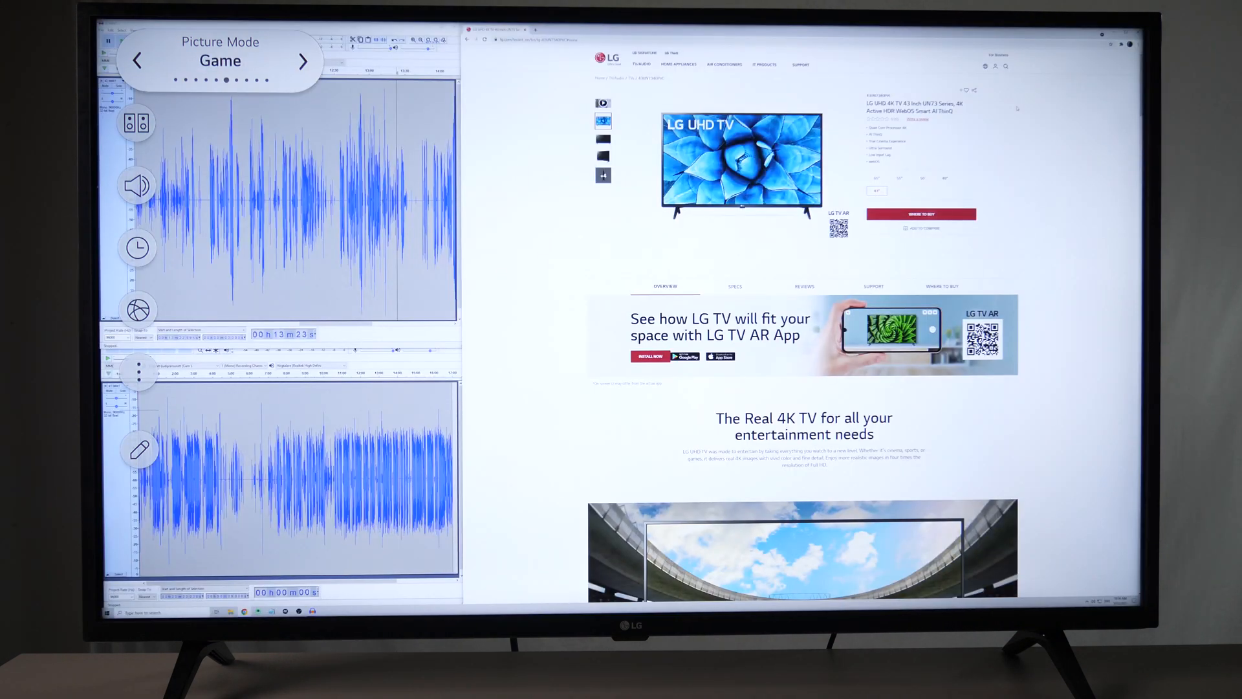